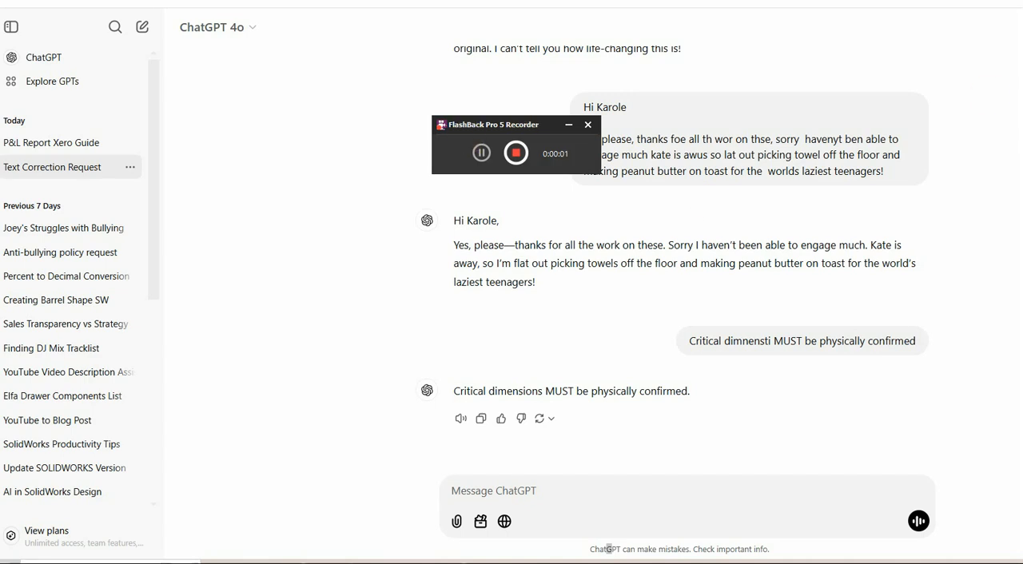
pyautogui.moveTo(550, 130)
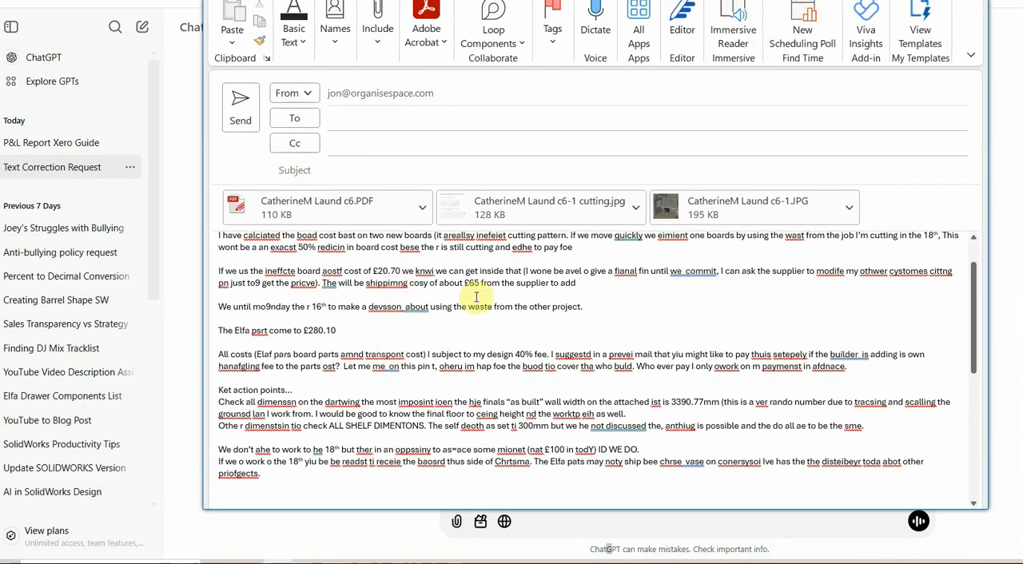
# Review the pasted misspelled Outlook draft and submit it to ChatGPT for correction.
pyautogui.scroll(3)
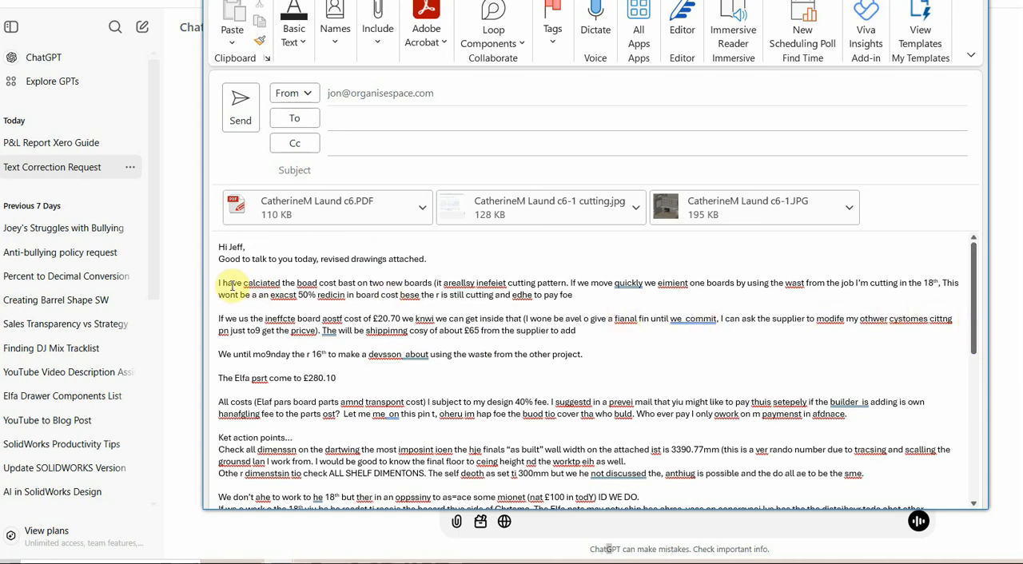
pyautogui.moveTo(779, 392)
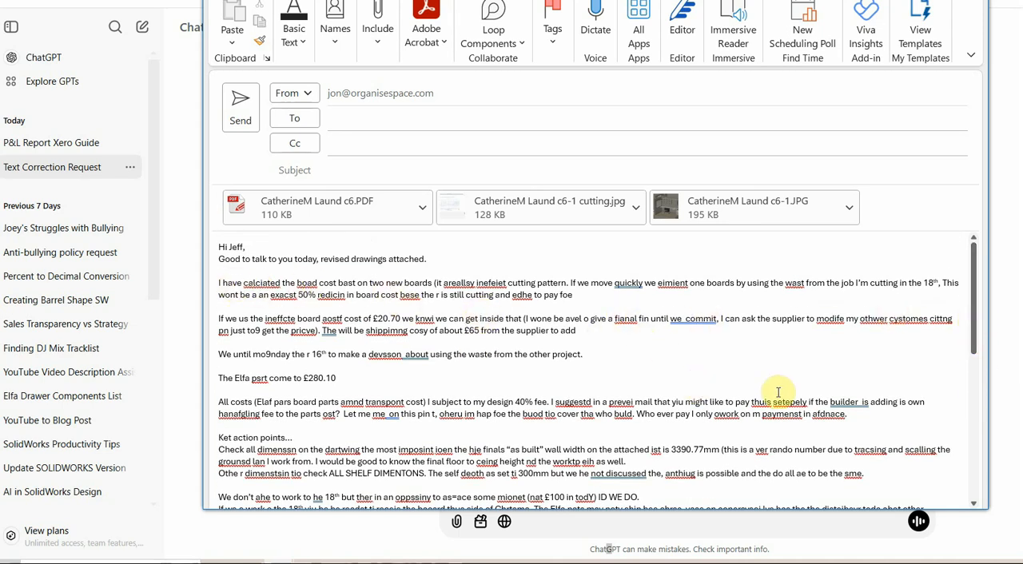
pyautogui.moveTo(335, 288)
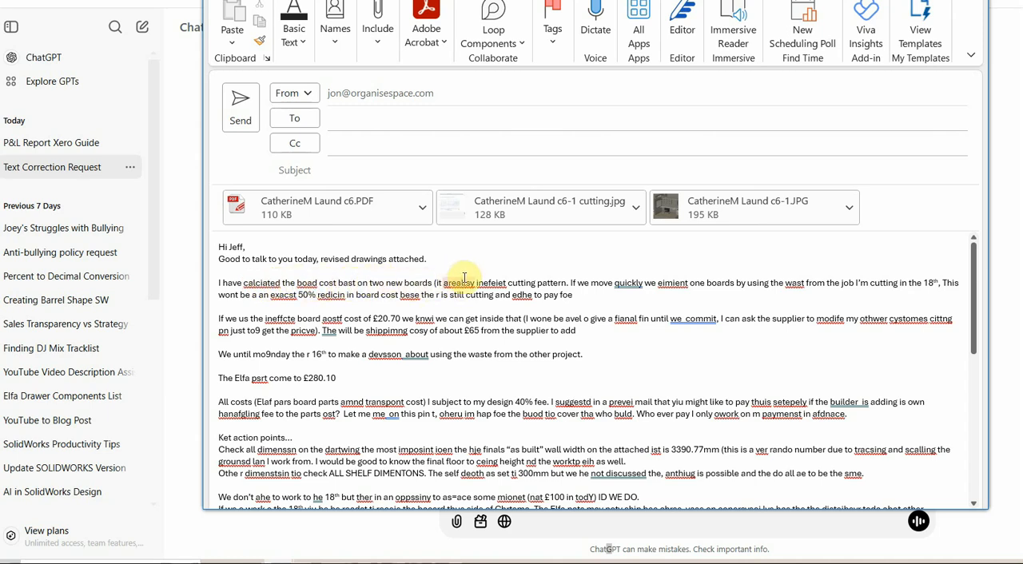
pyautogui.moveTo(592, 283)
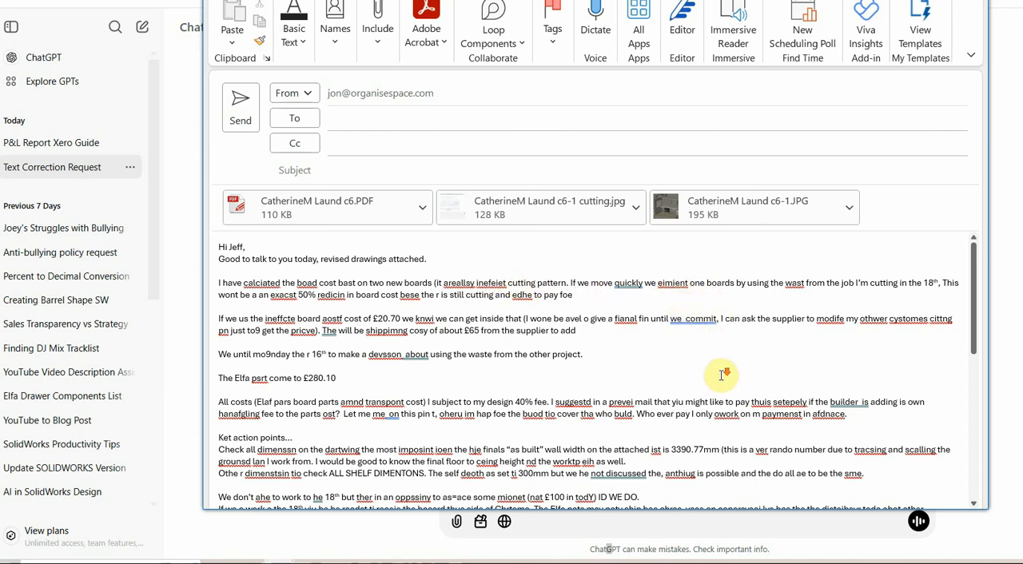
pyautogui.scroll(-3)
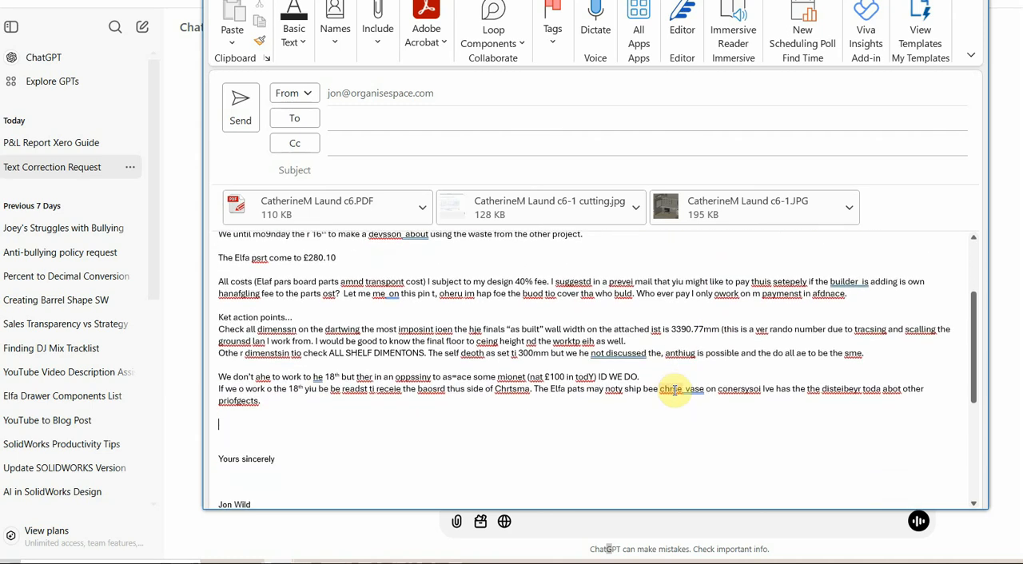
pyautogui.scroll(3)
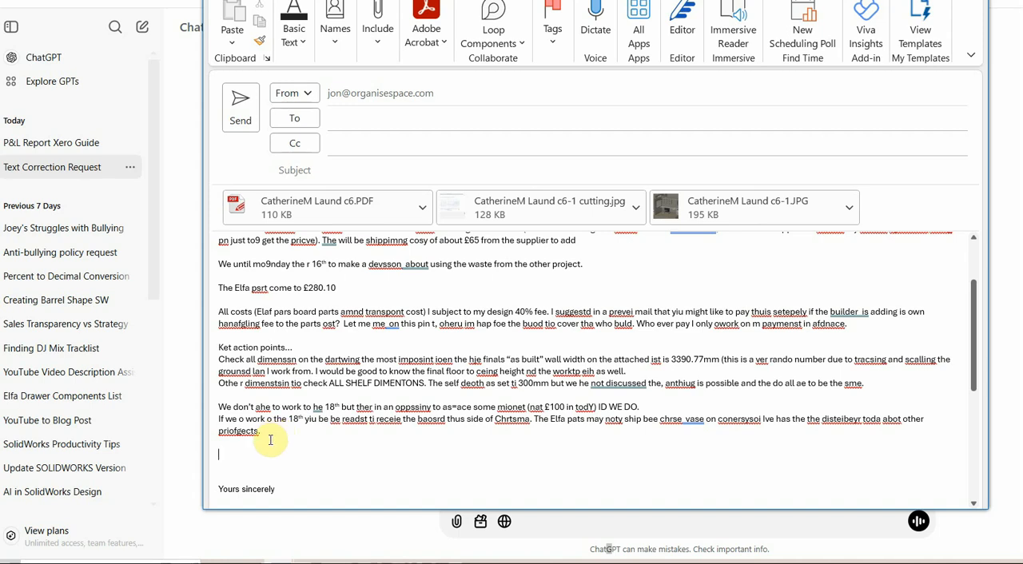
pyautogui.scroll(3)
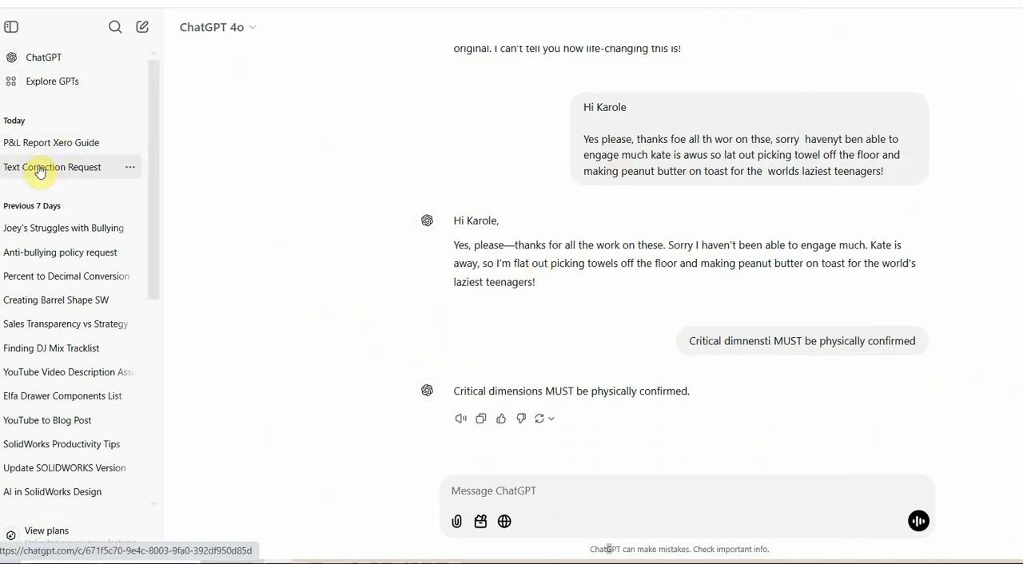
pyautogui.moveTo(248, 449)
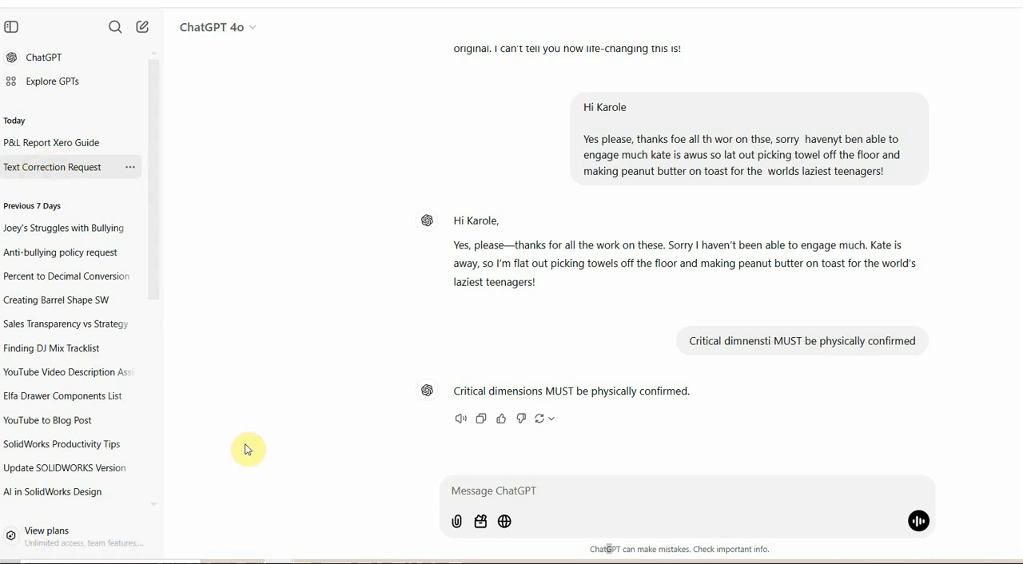
pyautogui.scroll(3)
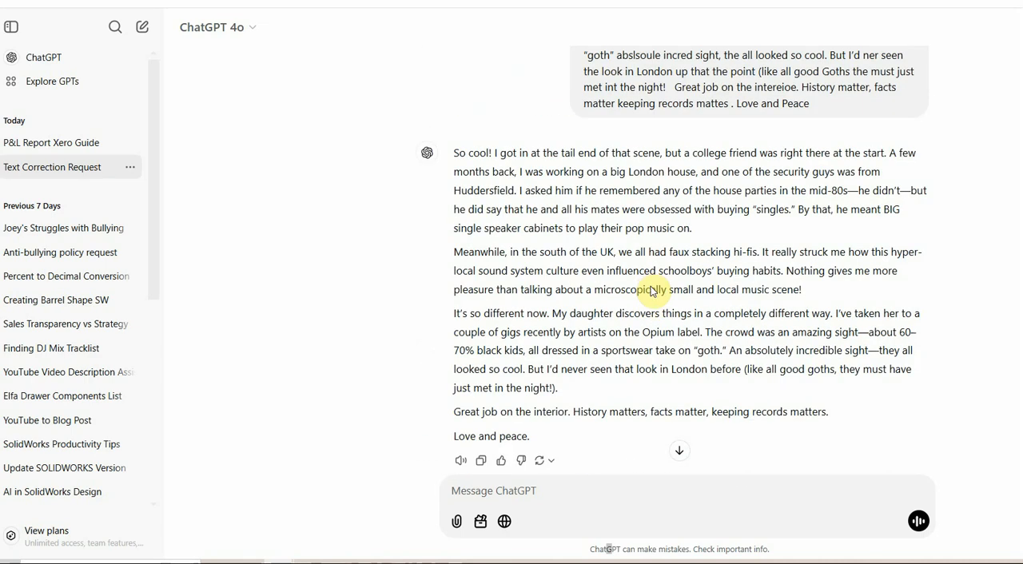
pyautogui.scroll(3)
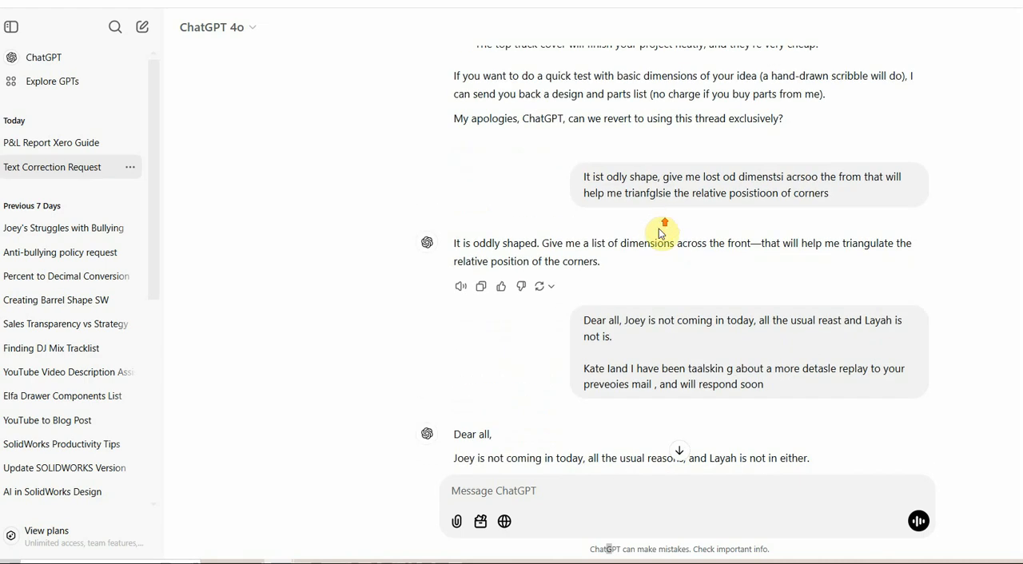
pyautogui.scroll(3)
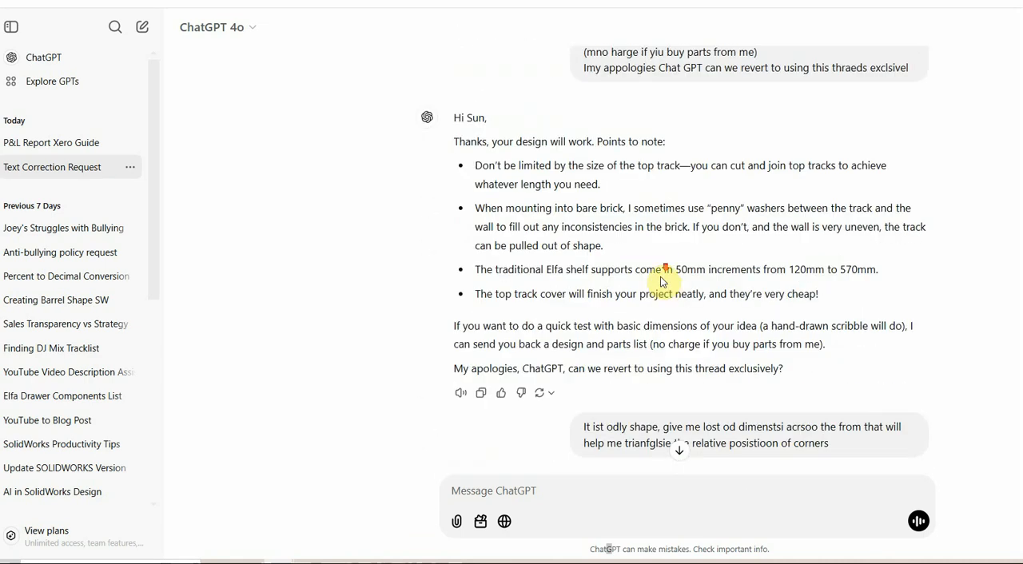
pyautogui.scroll(-3)
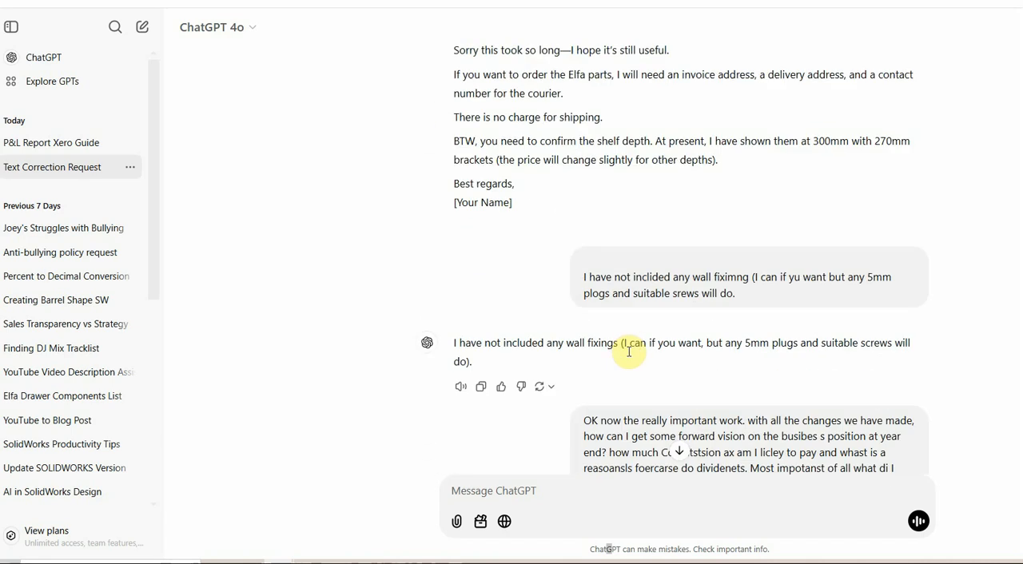
pyautogui.scroll(-3)
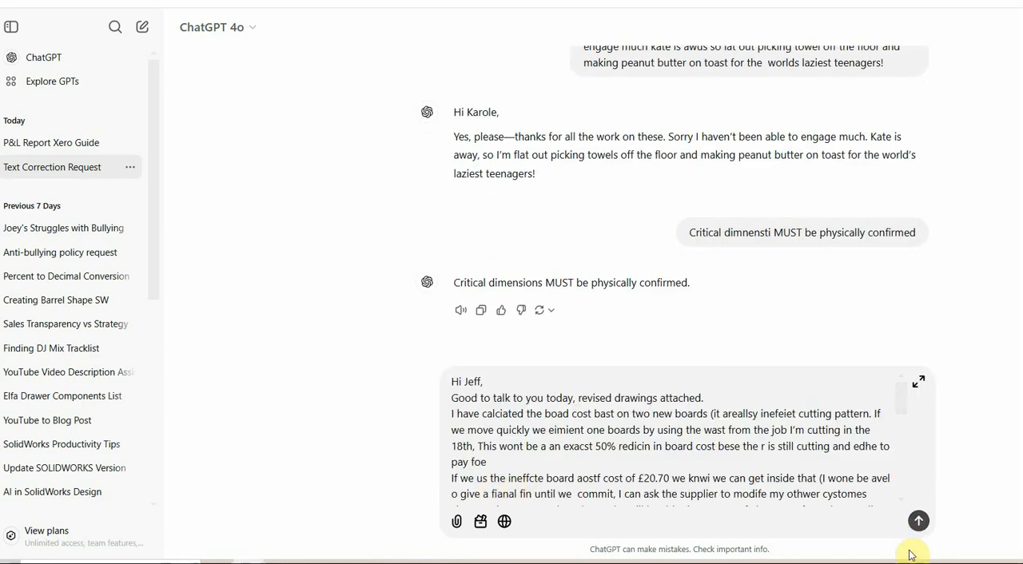
pyautogui.moveTo(865, 551)
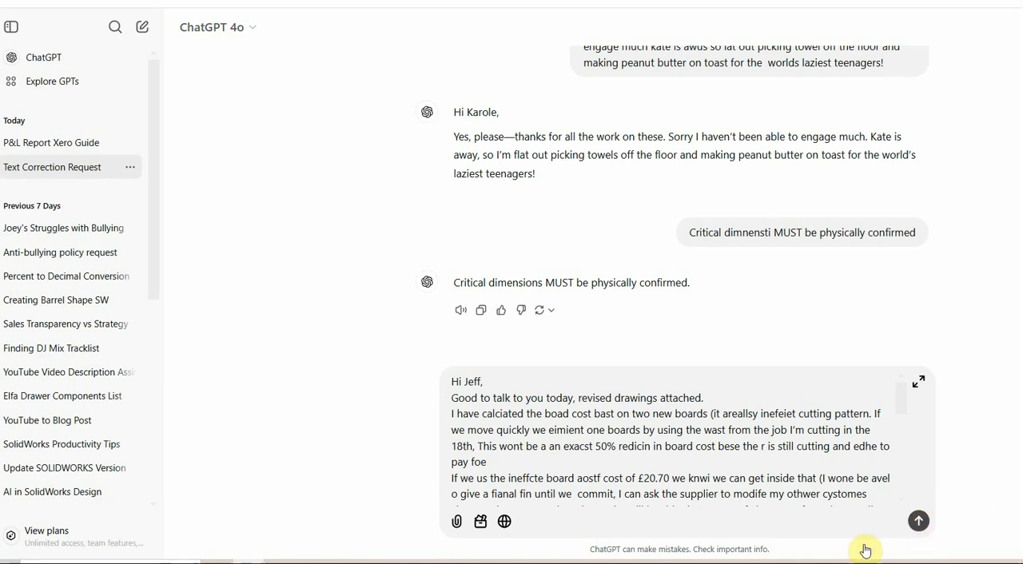
pyautogui.click(918, 521)
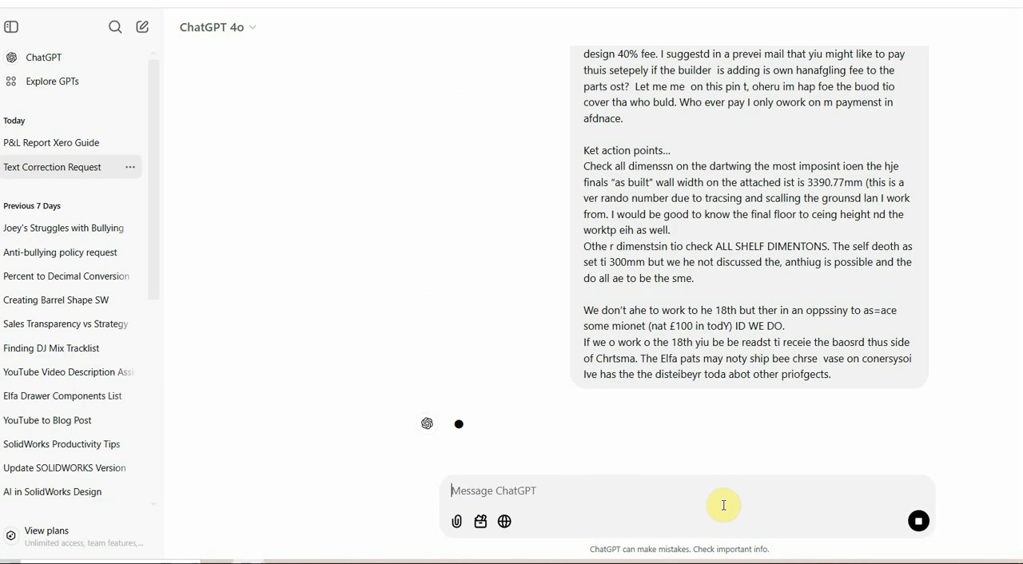
pyautogui.moveTo(533, 423)
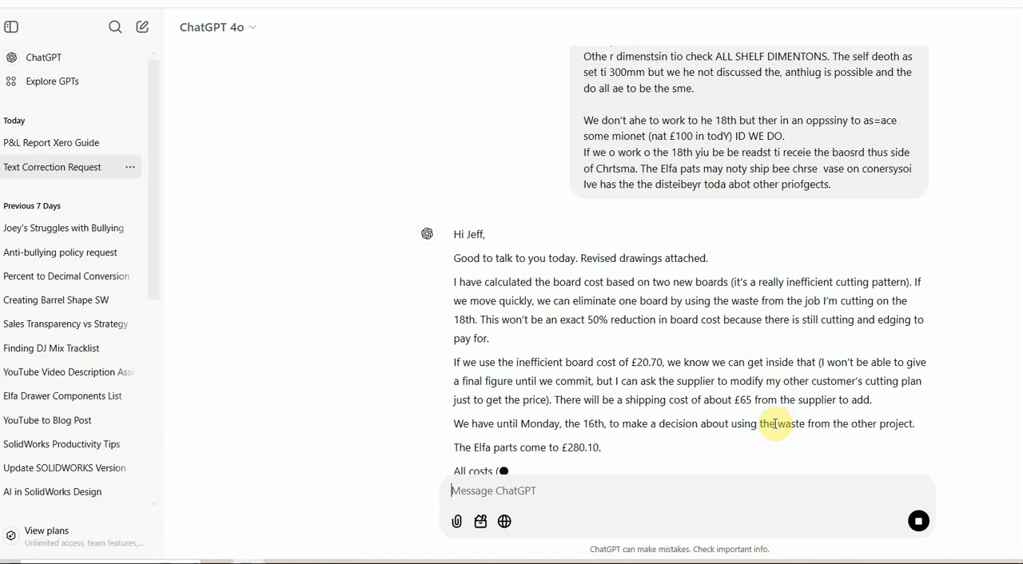
# Read through the corrected Jeff email, its numbered key action points and sign-off placeholder.
pyautogui.scroll(-3)
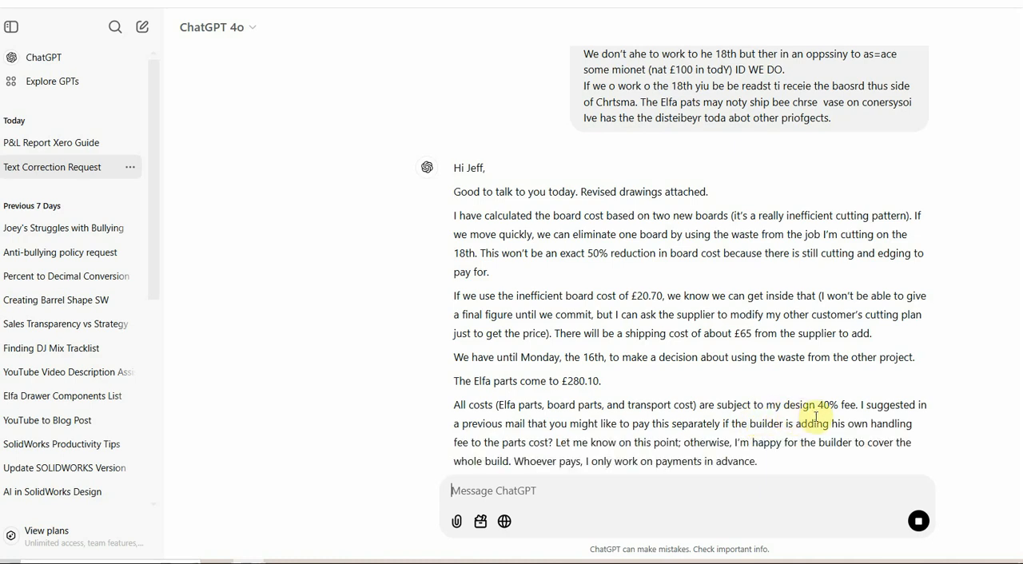
pyautogui.scroll(-3)
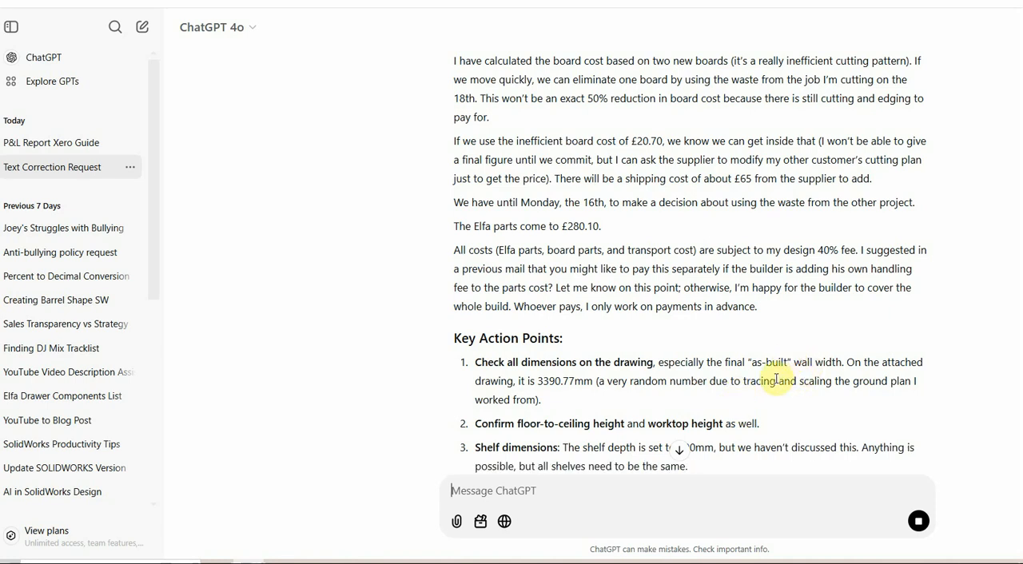
pyautogui.scroll(-3)
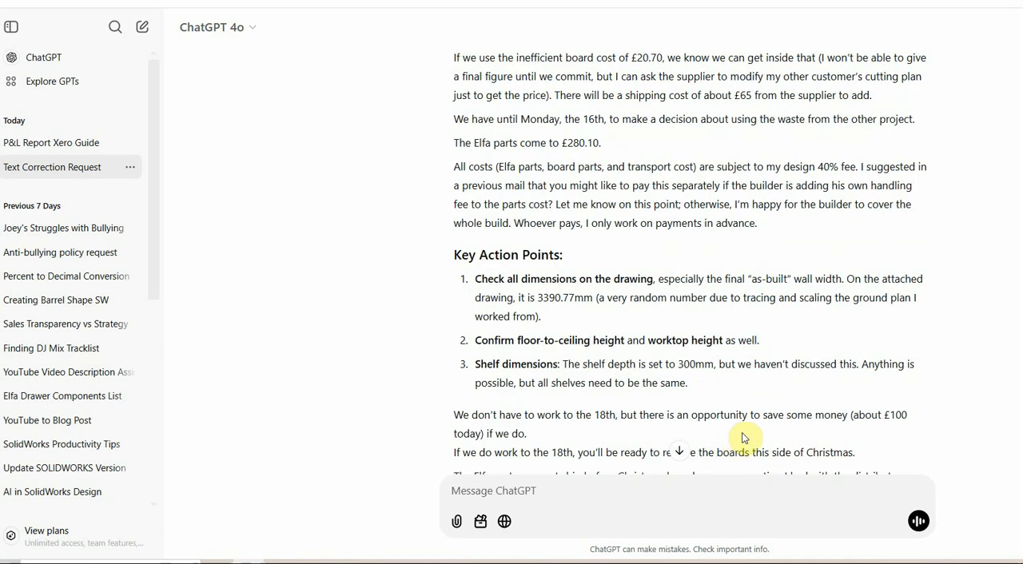
pyautogui.scroll(-3)
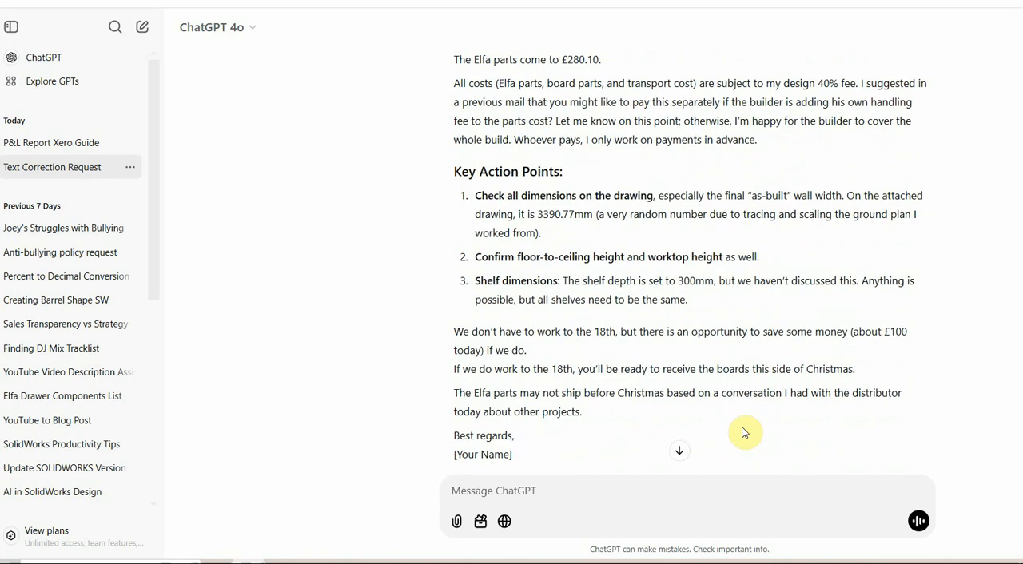
pyautogui.scroll(-3)
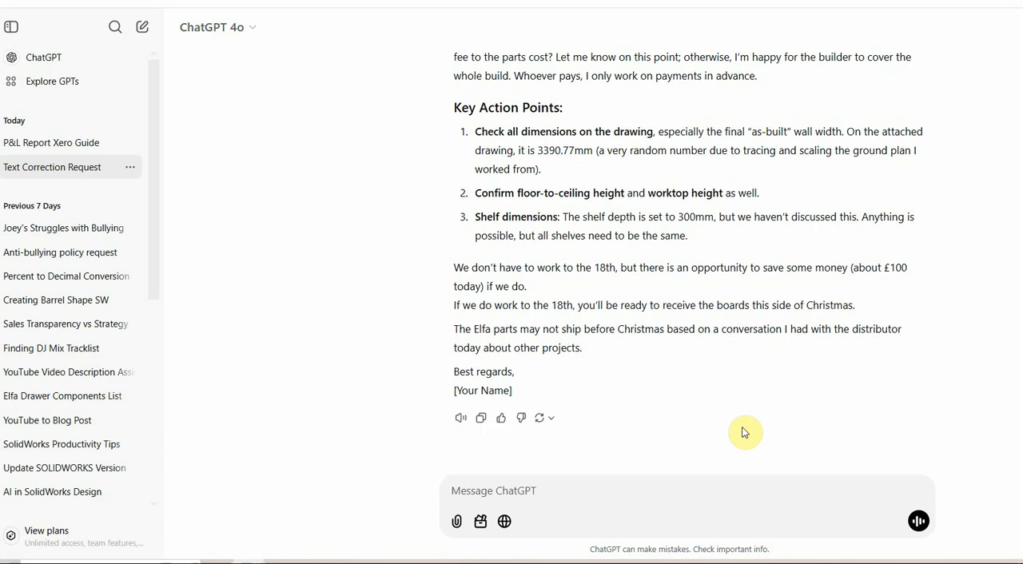
pyautogui.moveTo(750, 287)
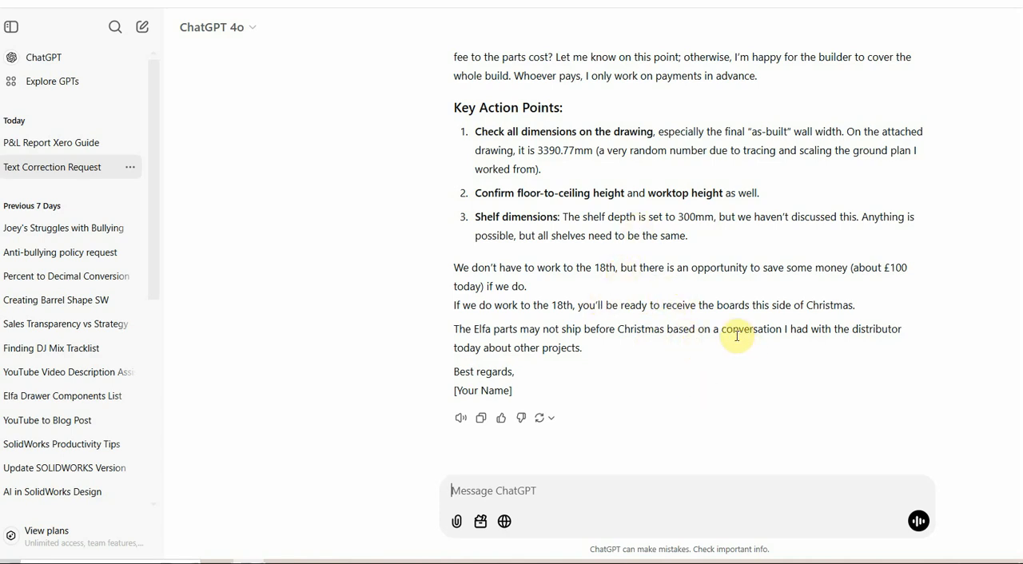
pyautogui.moveTo(678, 324)
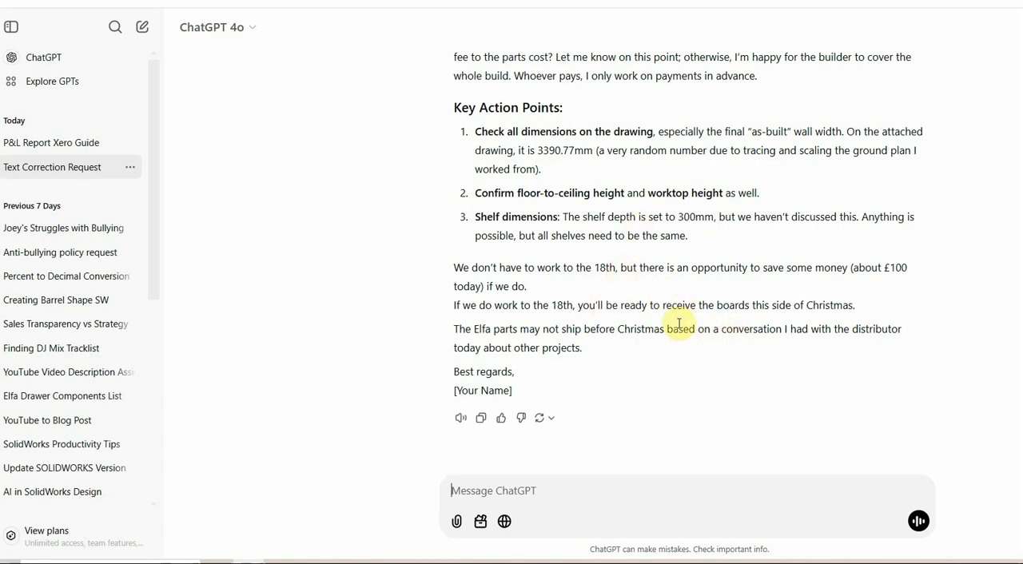
# Copy ChatGPT's corrected Jeff email from beneath the reply.
pyautogui.click(480, 418)
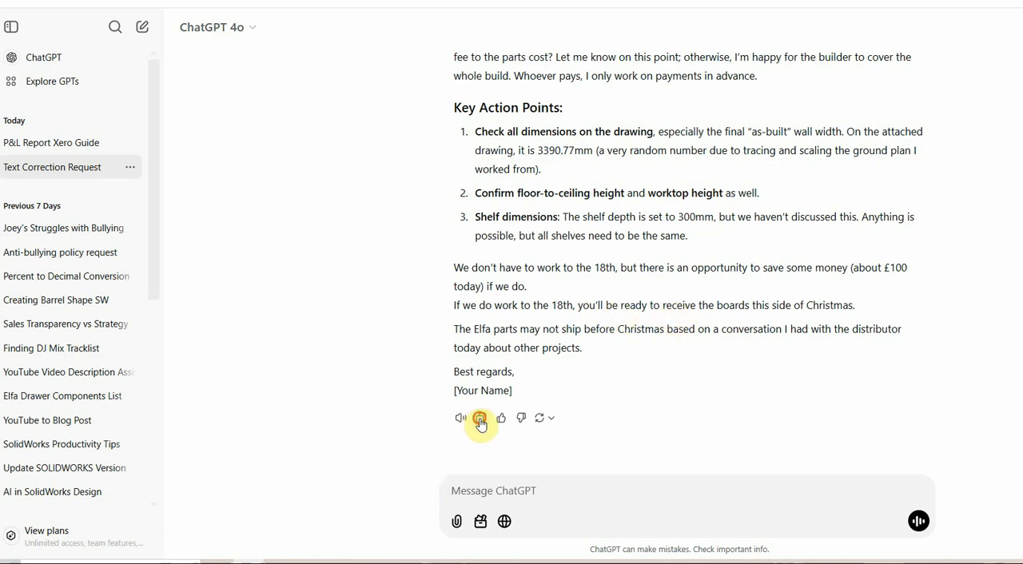
pyautogui.click(480, 418)
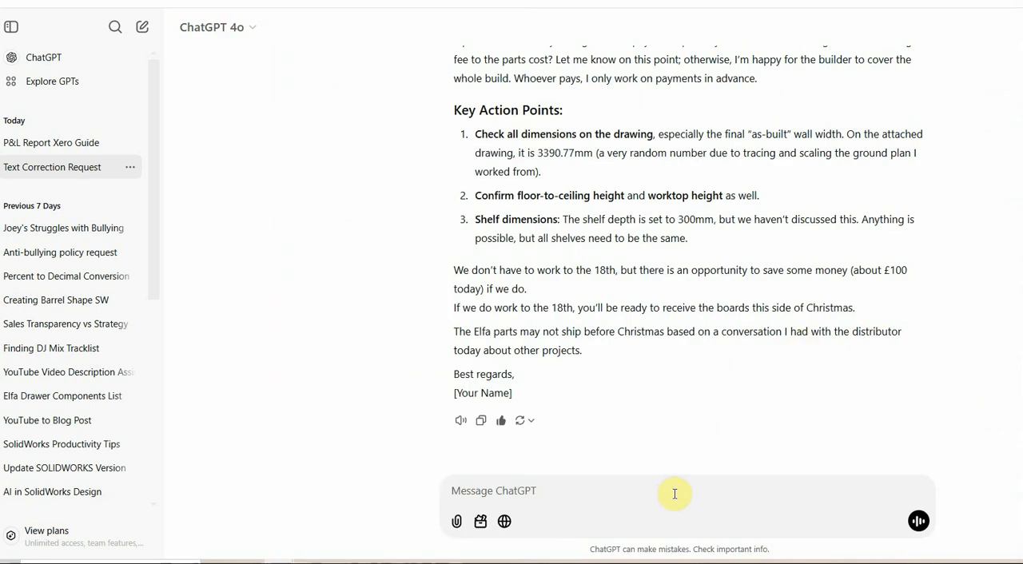
pyautogui.moveTo(606, 481)
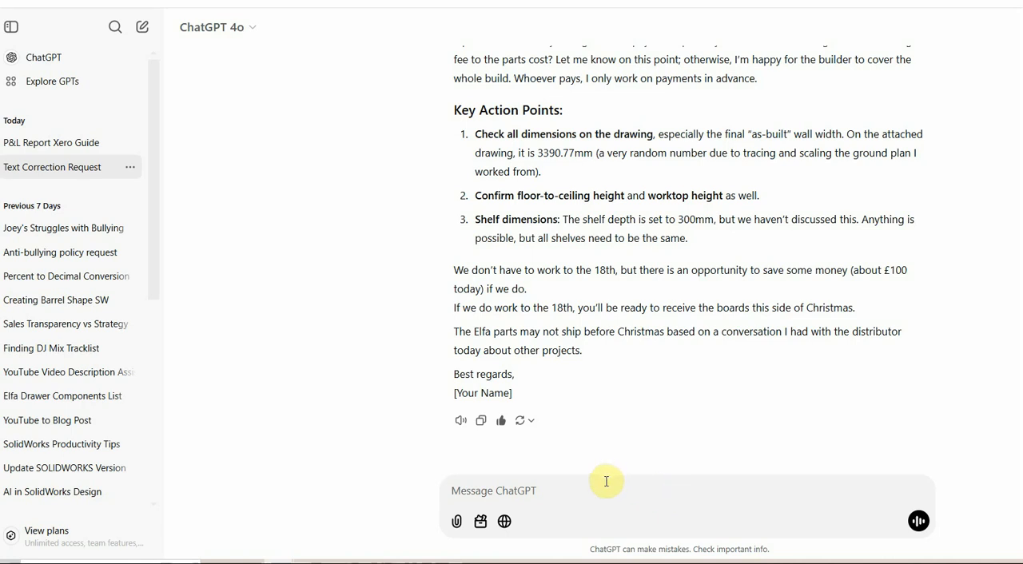
pyautogui.moveTo(553, 491)
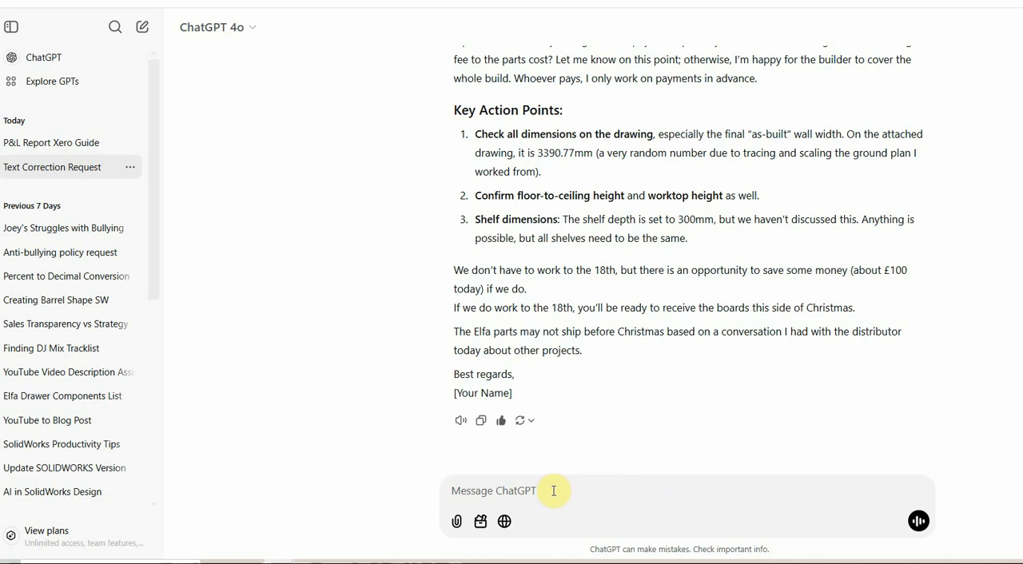